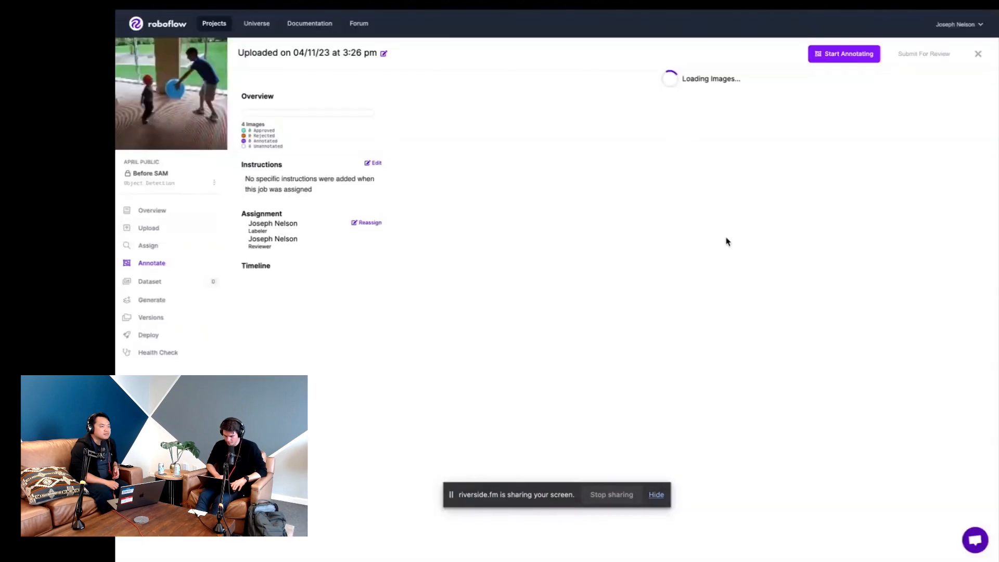
Step: Start annotating the Before SAM job, opening the weld seam image in the editor
click(843, 53)
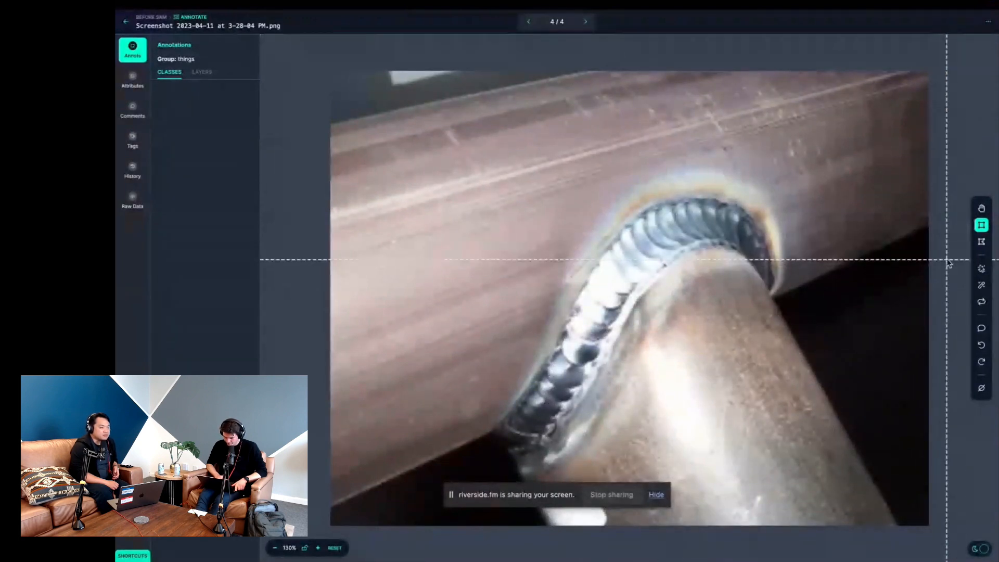
mouse_move(982, 267)
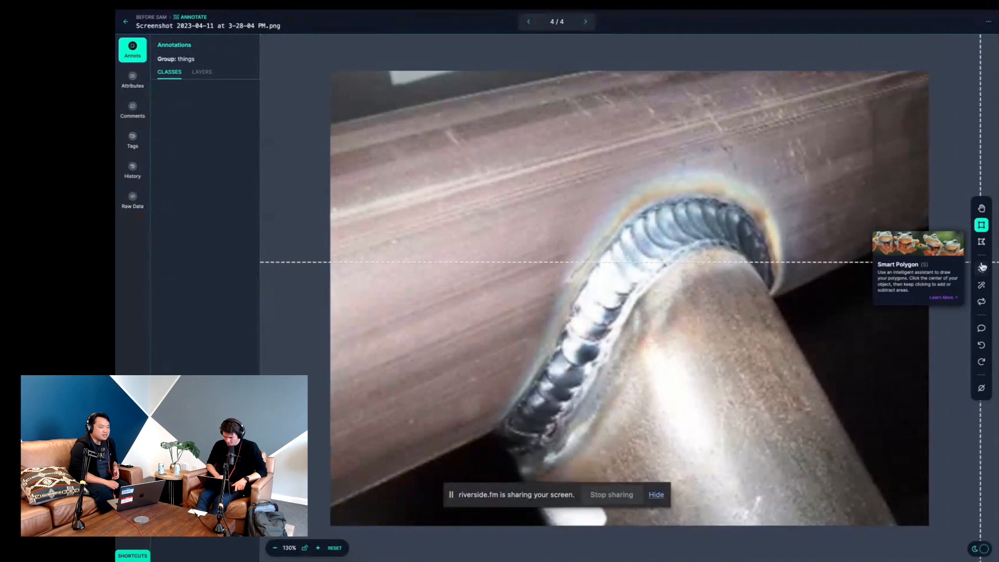
click(982, 268)
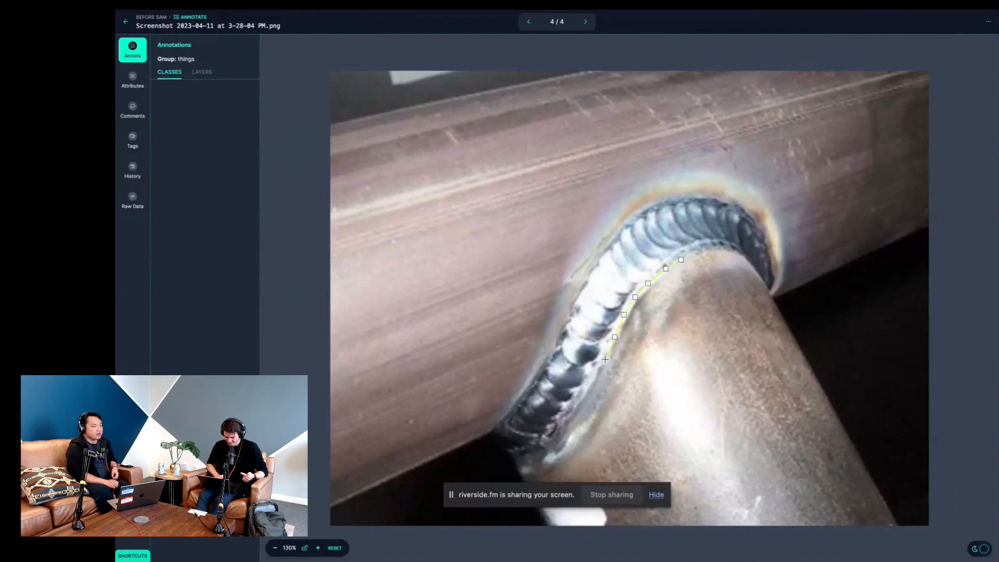
click(554, 430)
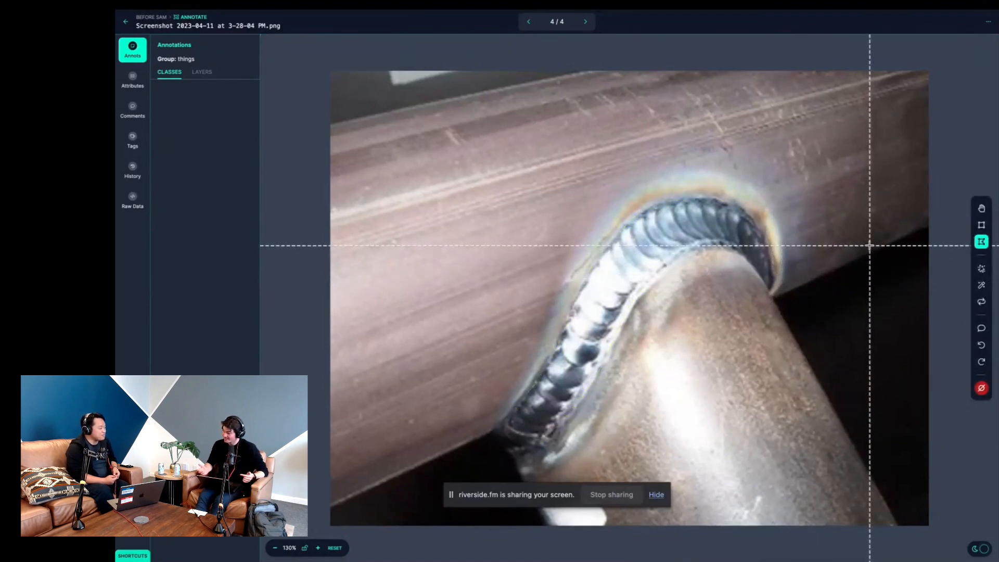
mouse_move(953, 217)
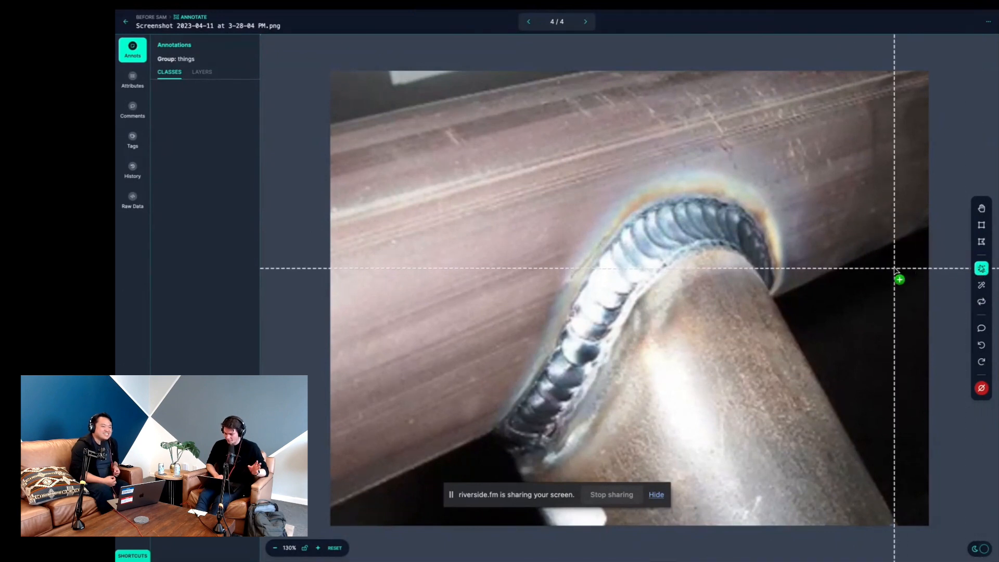
mouse_move(678, 259)
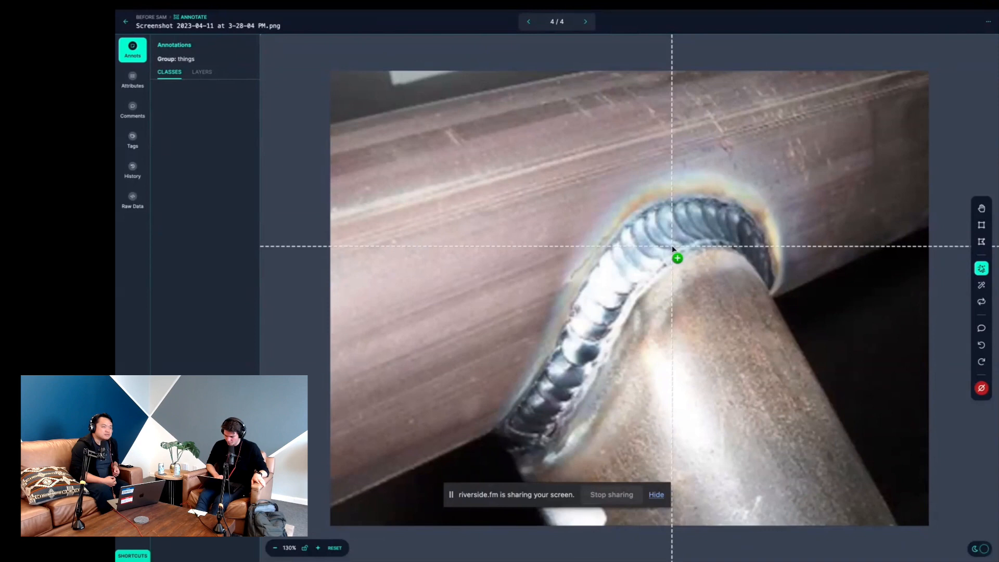
mouse_move(705, 247)
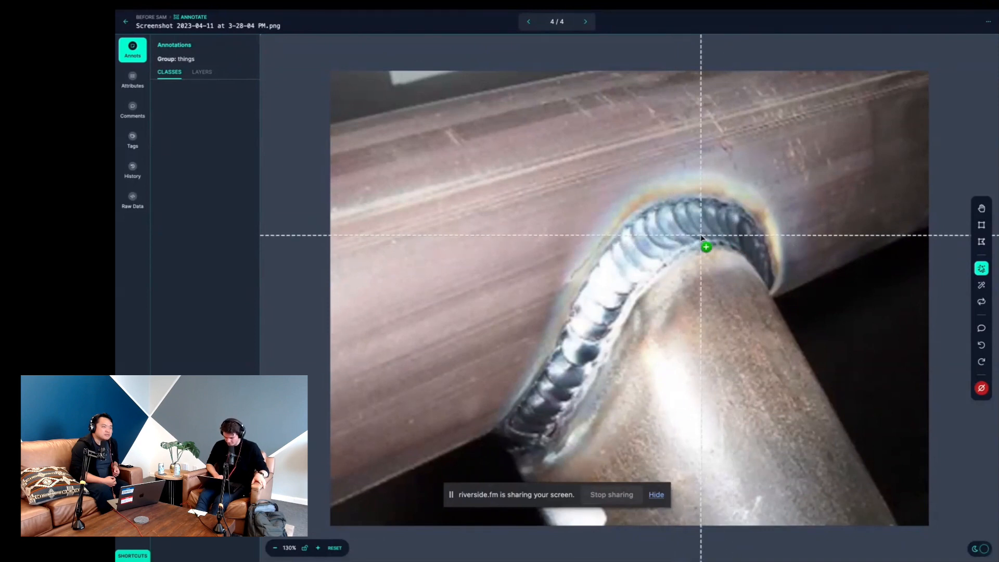
mouse_move(652, 267)
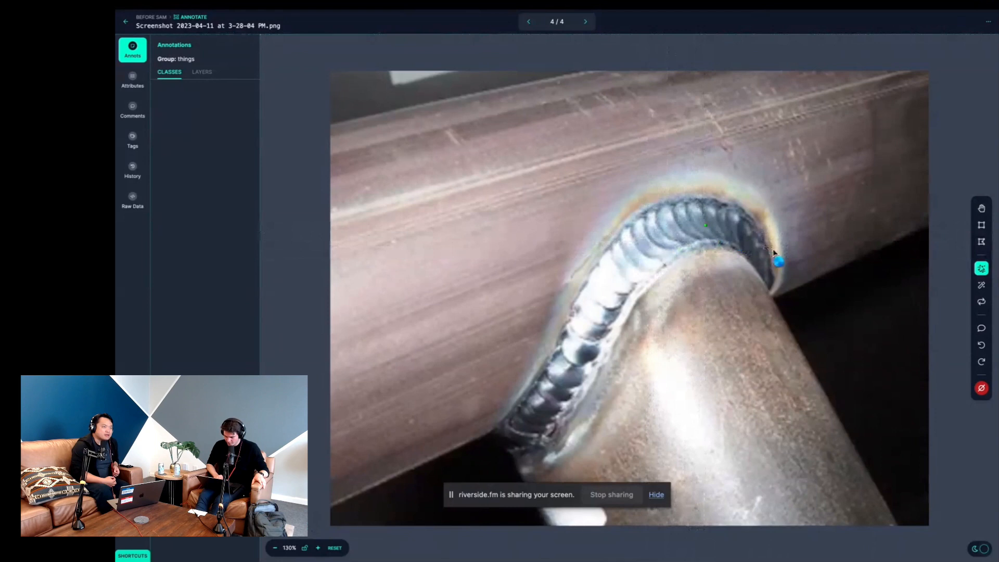
Step: Seed a Smart Polygon mask on the weld seam of the welded pipe
click(774, 255)
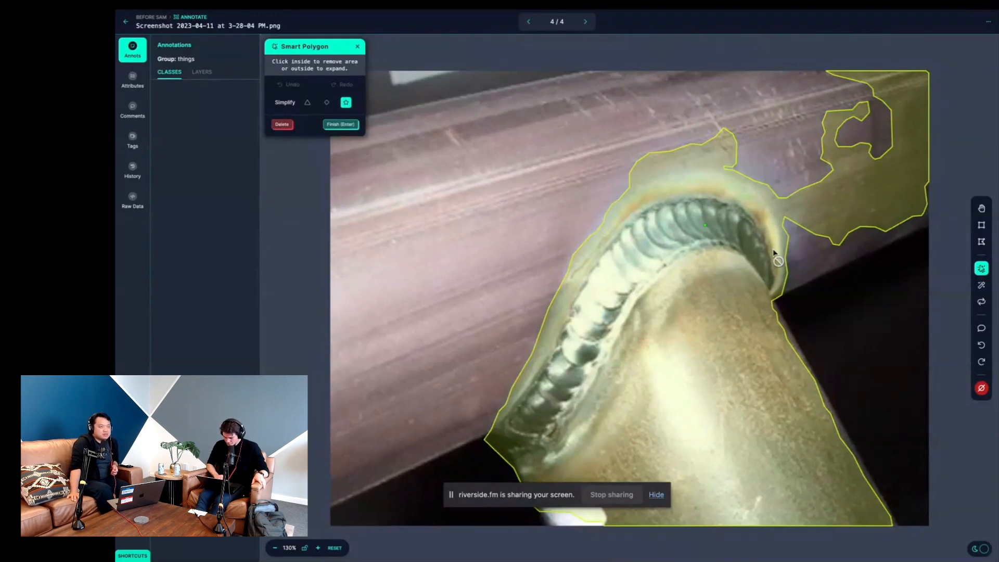
Step: Trim the mask to hug only the weld bead by removing the pipe and beam regions
click(778, 255)
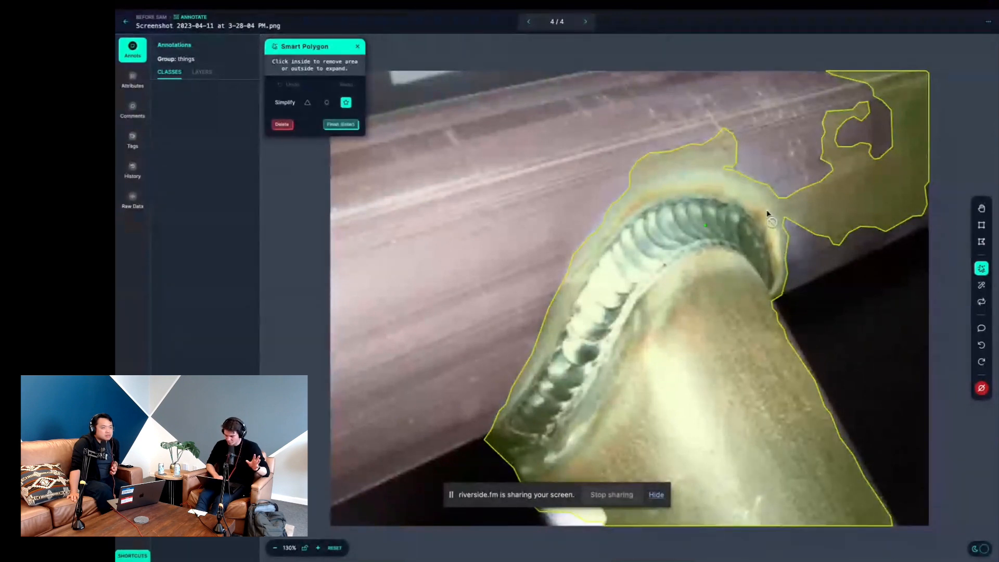
click(340, 124)
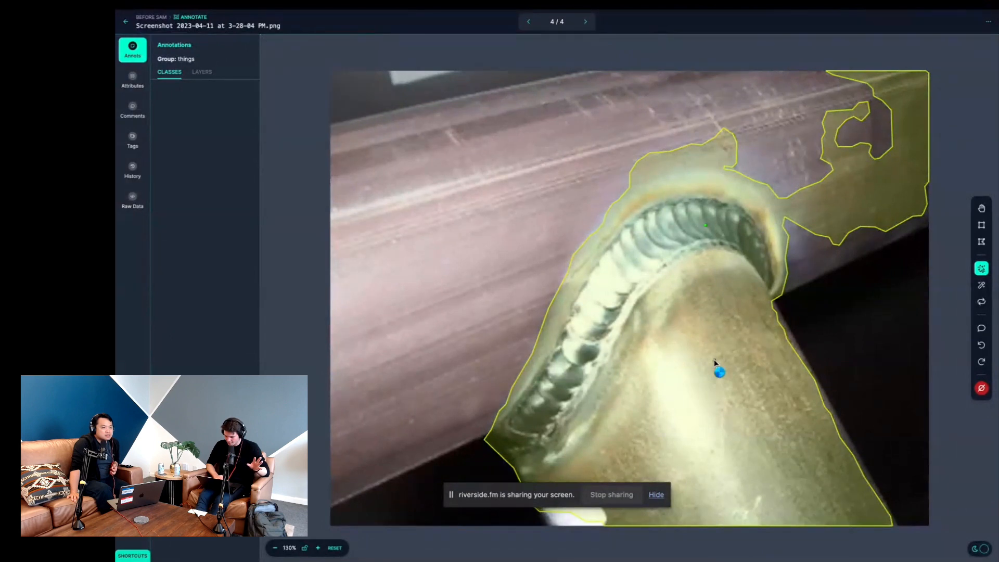
click(714, 360)
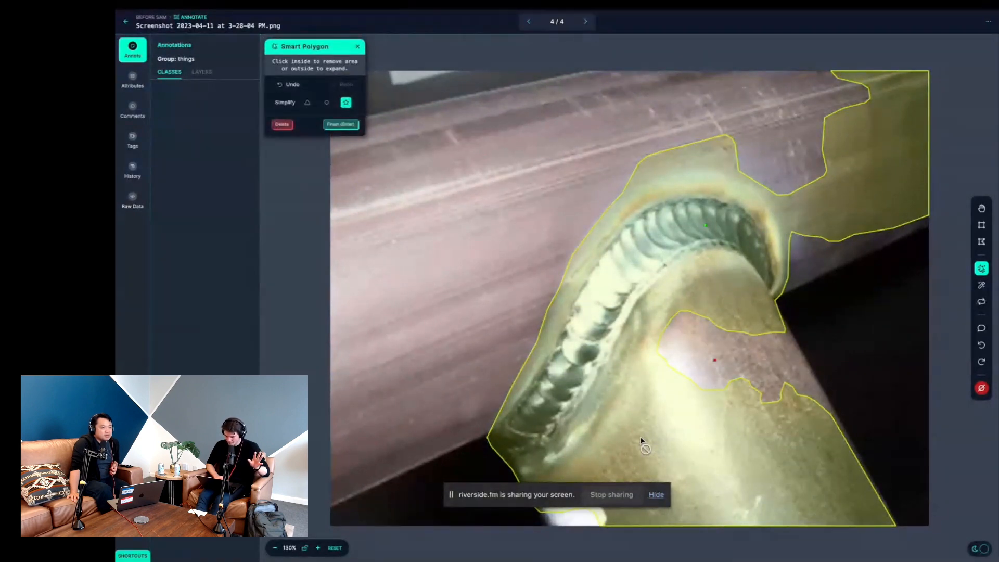
click(709, 415)
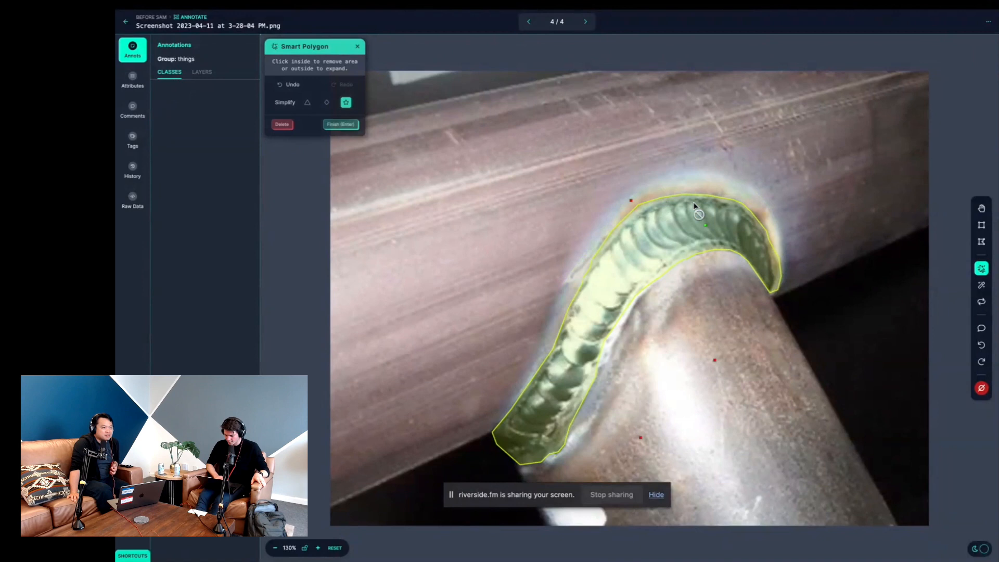
mouse_move(645, 321)
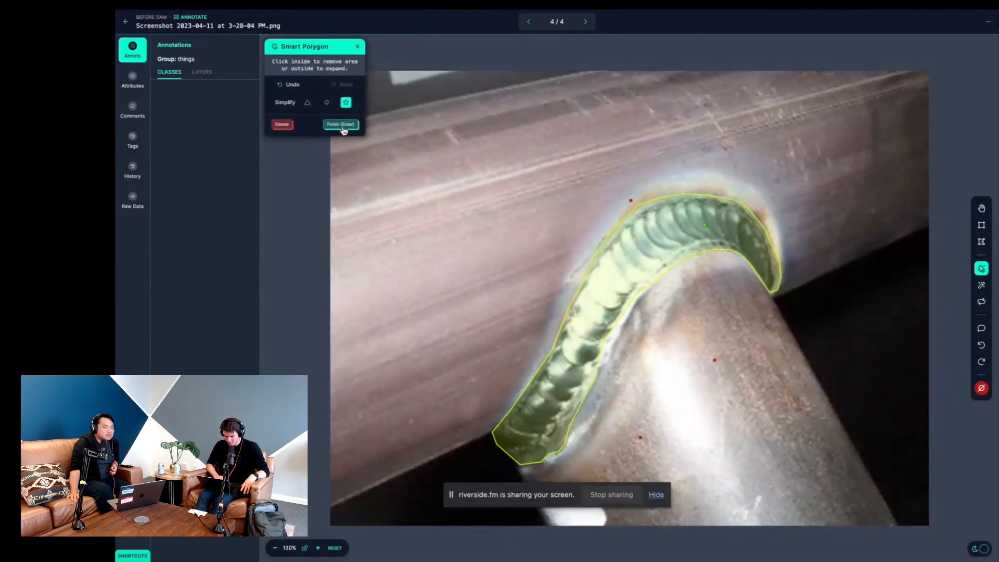
Step: Finish the weld bead mask, re-seed it in the SAM Examples image and label it 'weld'
click(340, 124)
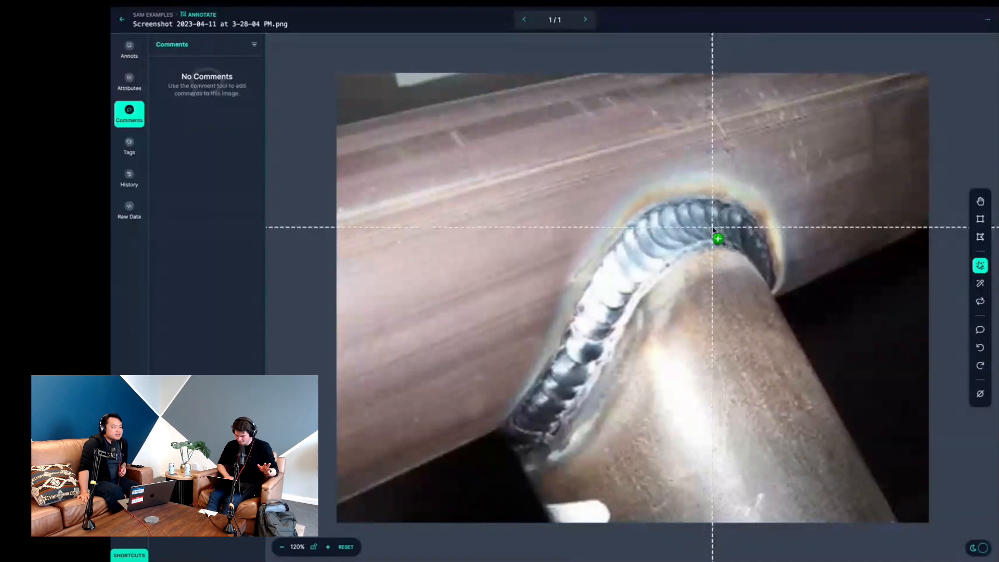
click(718, 239)
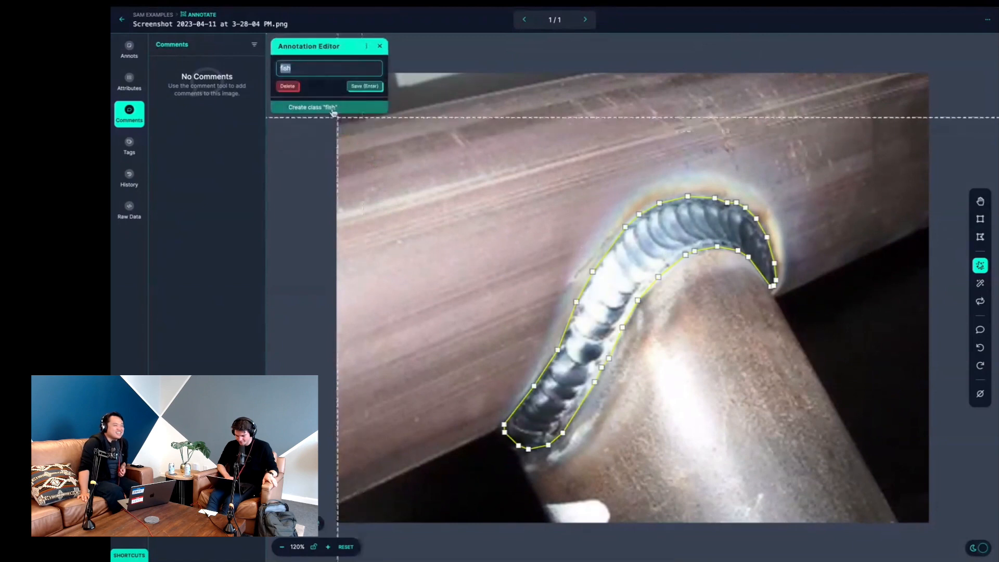
text(weld)
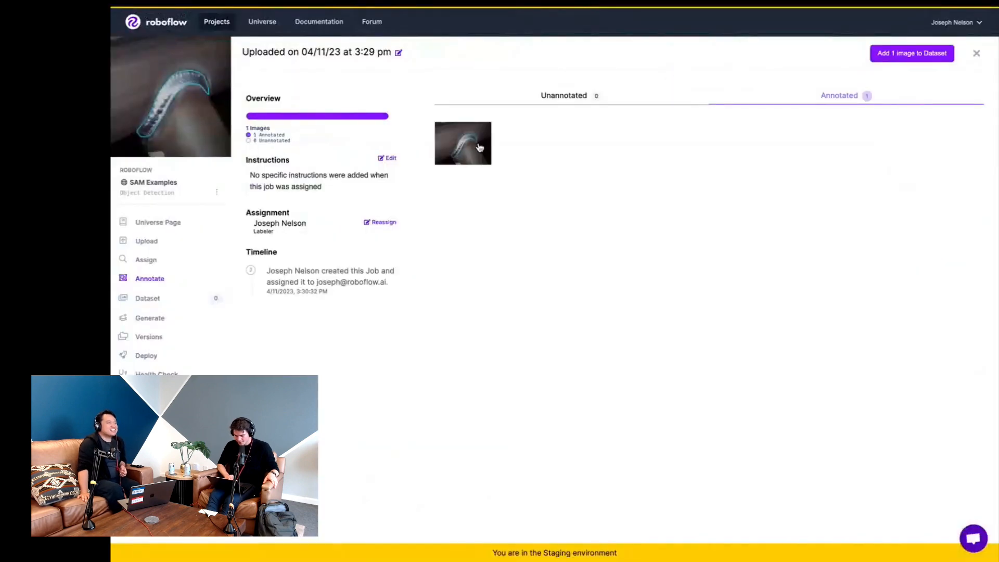
mouse_move(150, 278)
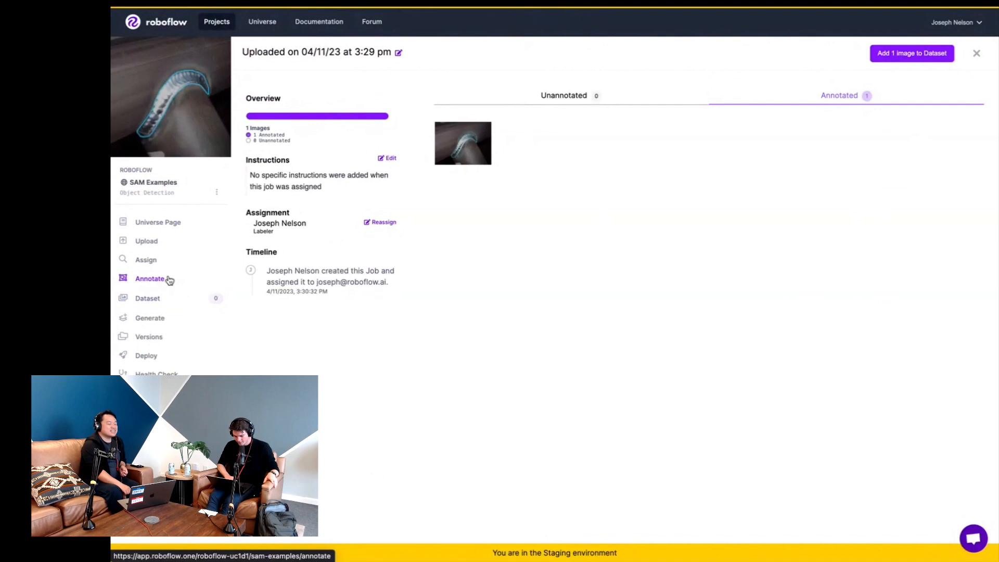
mouse_move(971, 35)
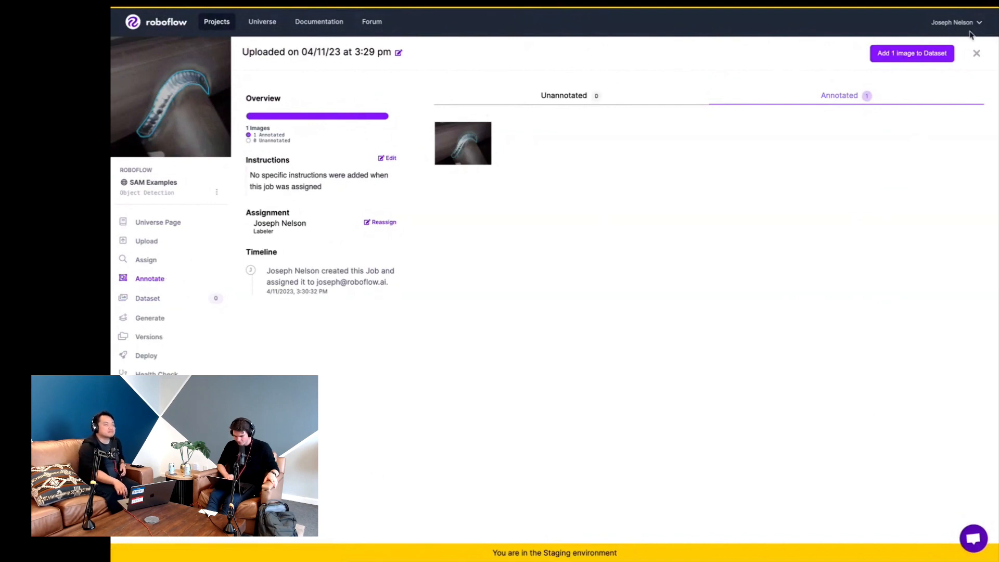
Step: Open the balloons: Job 2 annotation job with its four unannotated images
click(976, 53)
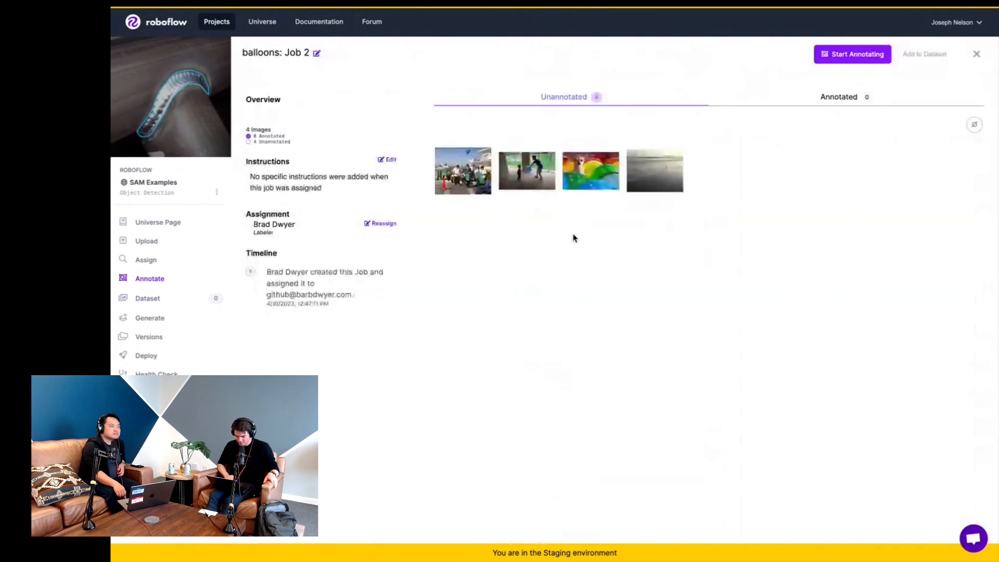
mouse_move(539, 177)
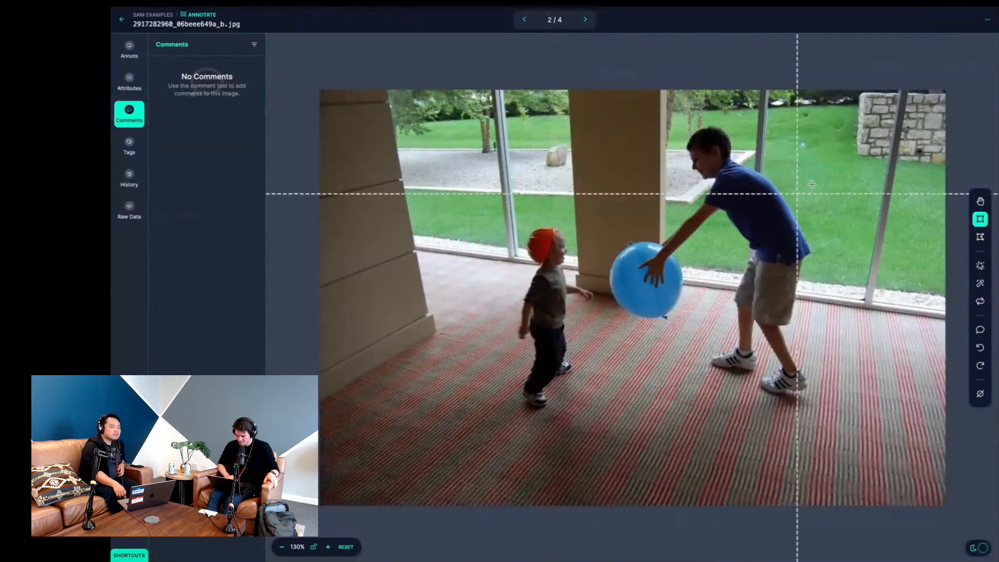
mouse_move(980, 266)
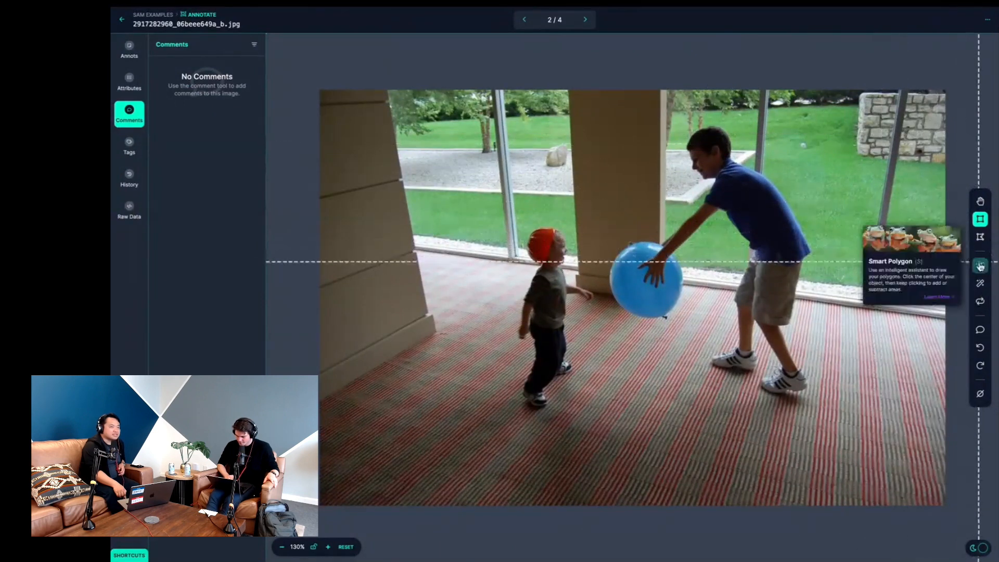
Step: Mask the stone wall patch at top right with Smart Polygon and give it the class 't'
click(980, 265)
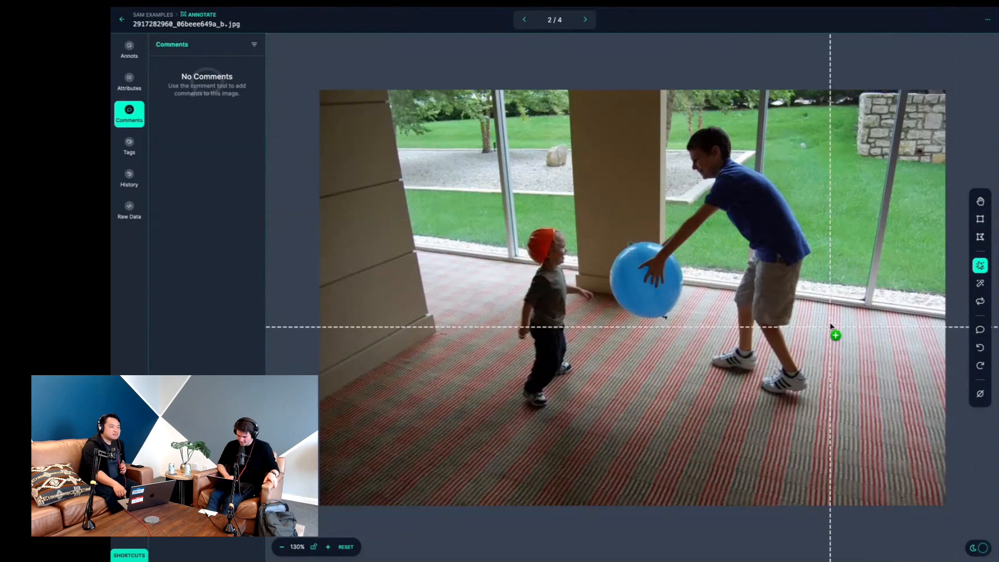
mouse_move(885, 139)
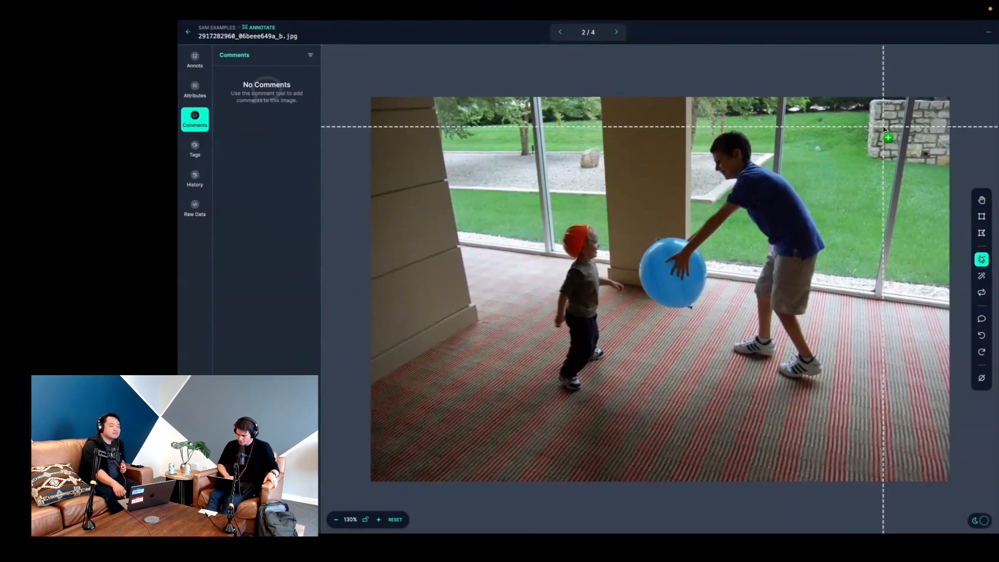
click(888, 136)
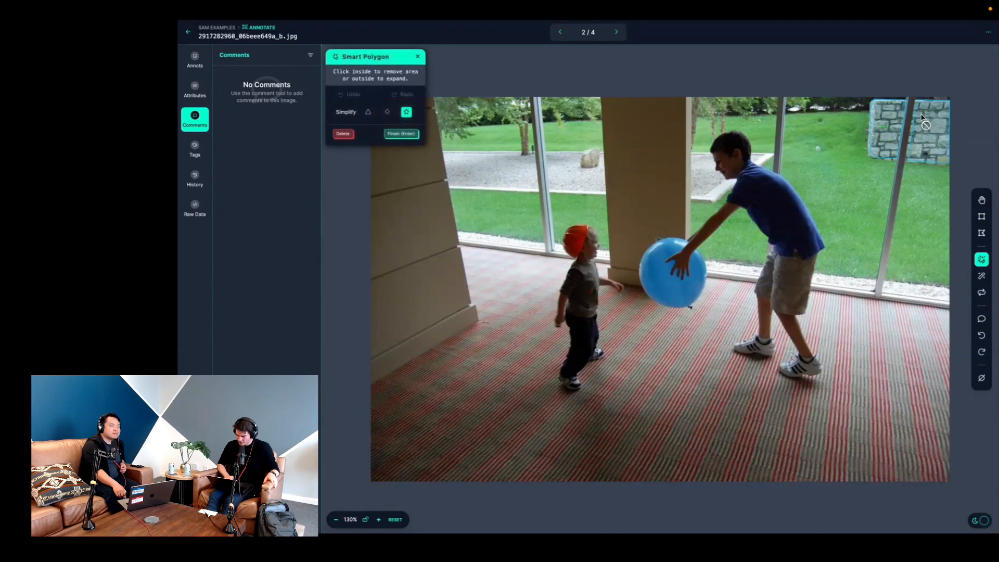
mouse_move(922, 121)
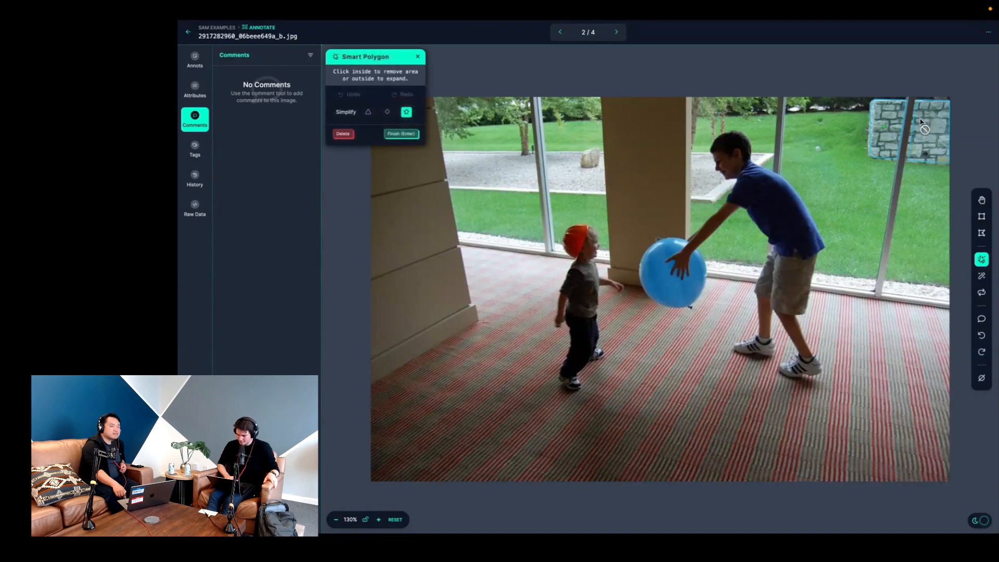
mouse_move(932, 133)
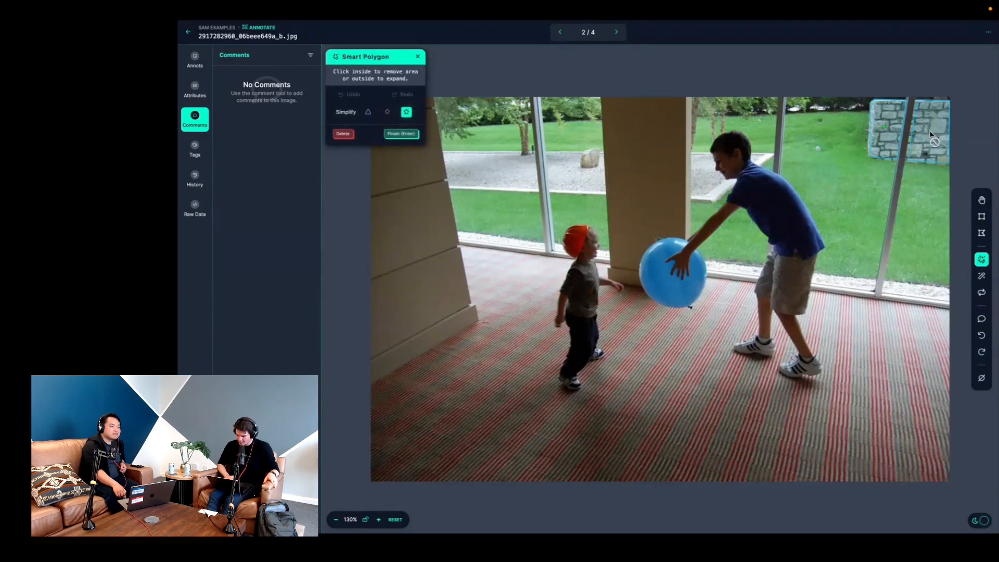
mouse_move(900, 163)
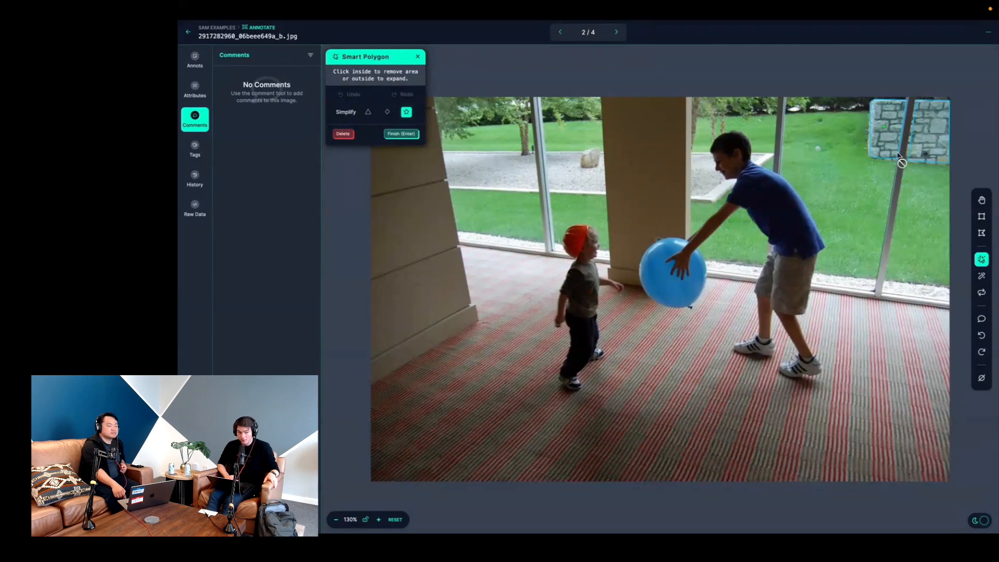
mouse_move(916, 86)
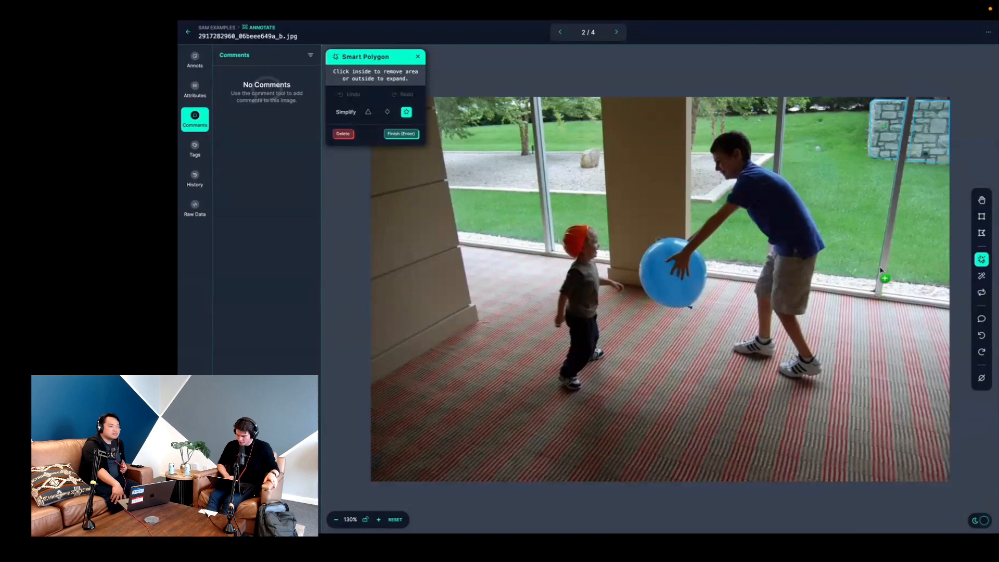
mouse_move(926, 111)
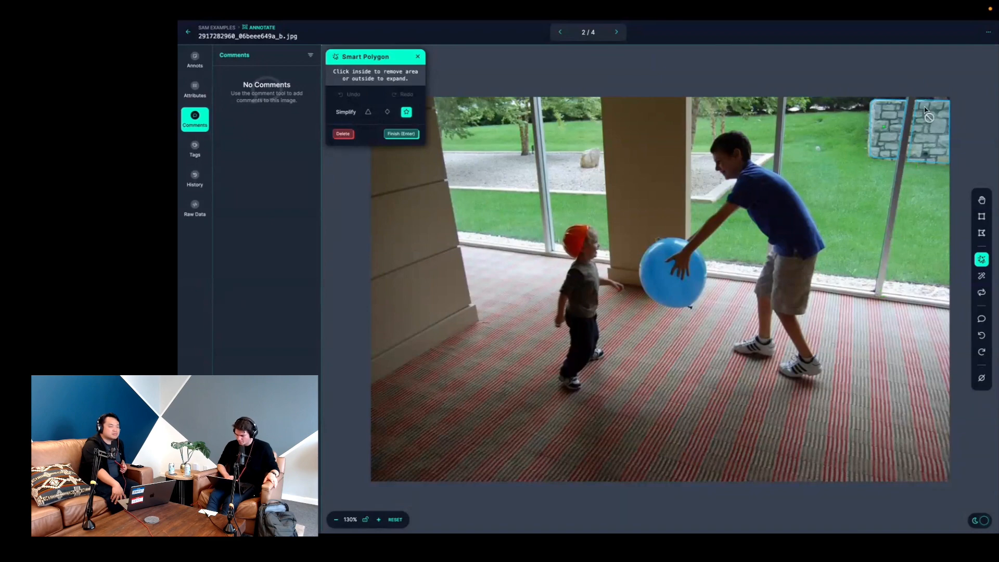
click(401, 134)
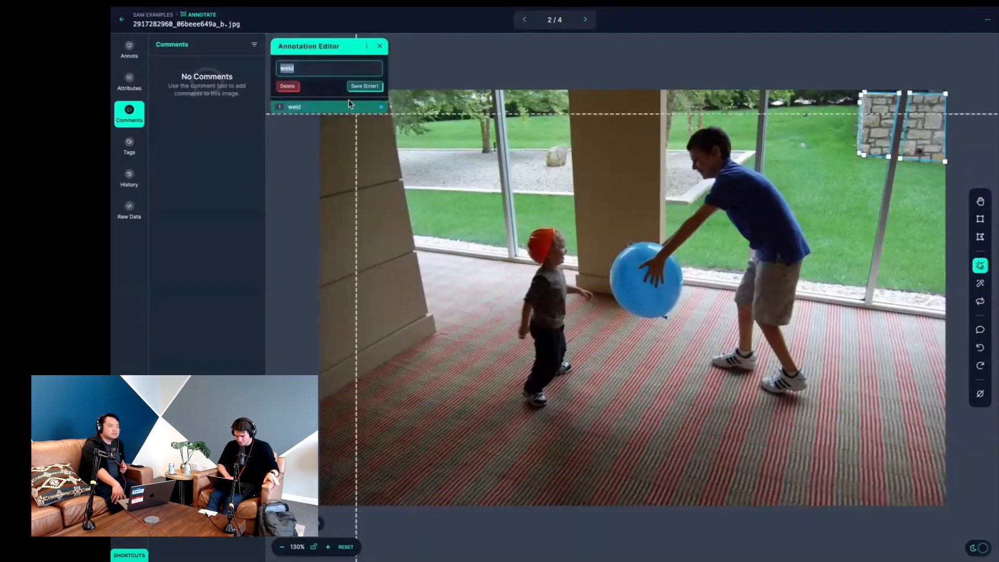
text(t)
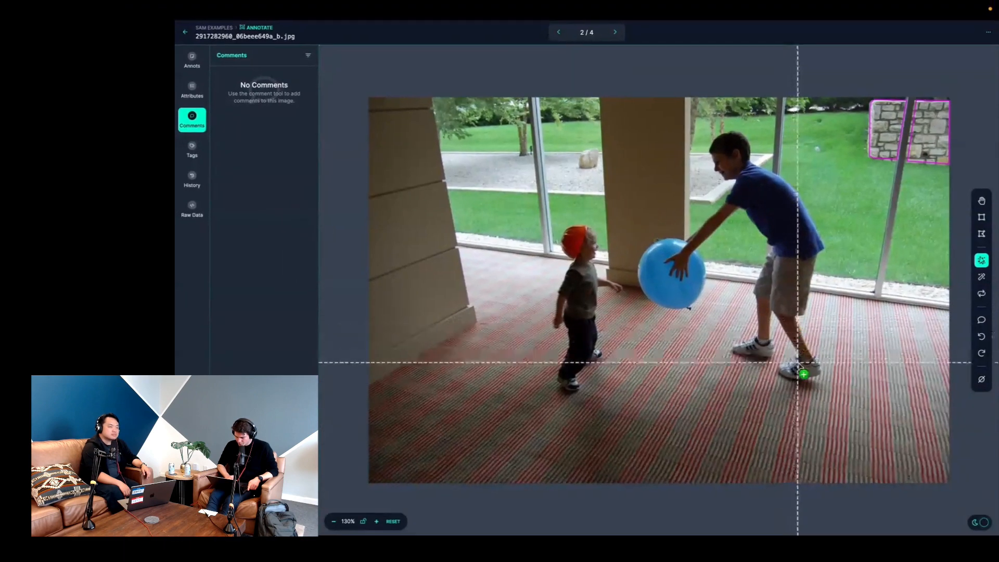
Step: Mask the boy holding the blue ball, save it as 'thing', and move to image 3
click(803, 375)
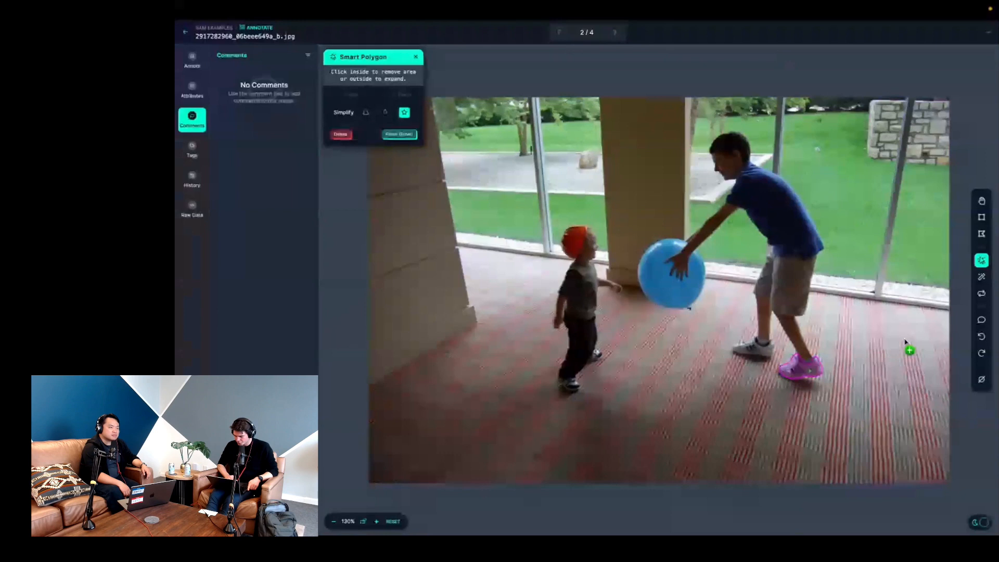
mouse_move(795, 300)
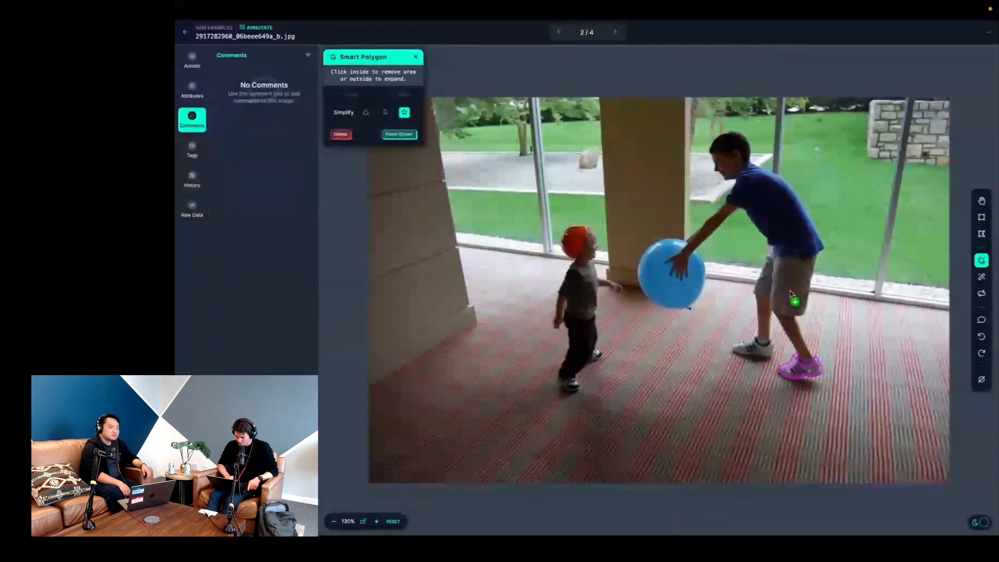
click(799, 395)
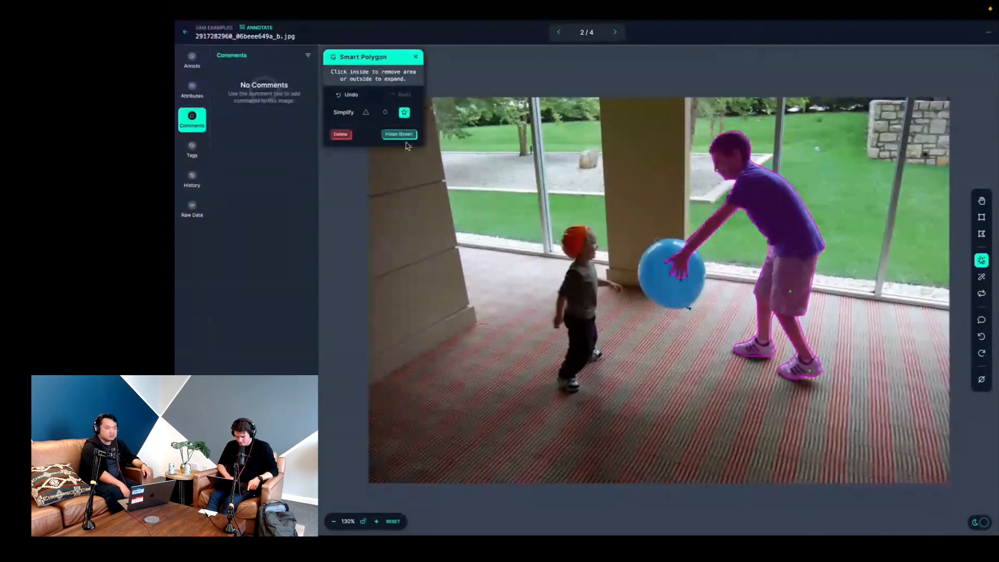
click(399, 134)
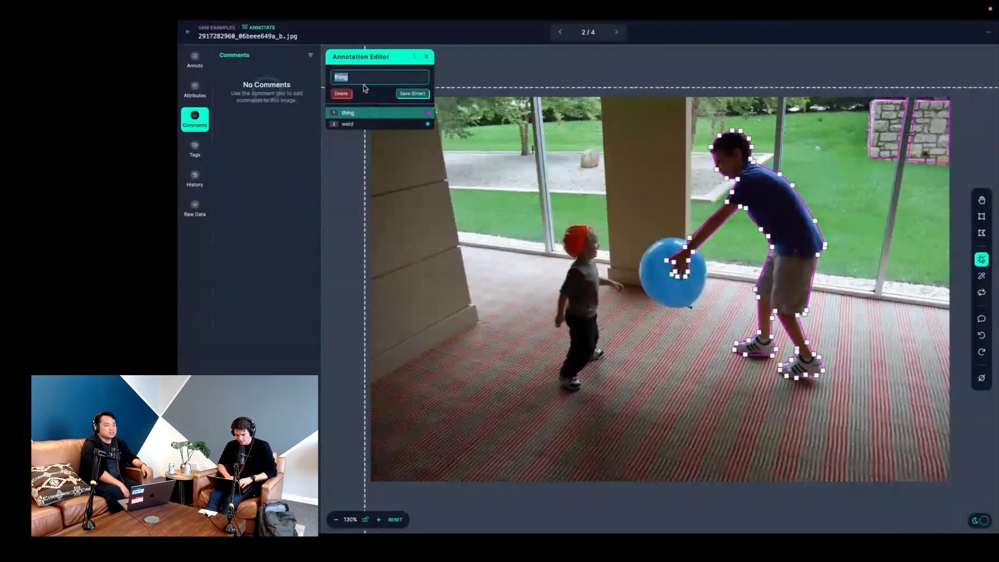
click(426, 57)
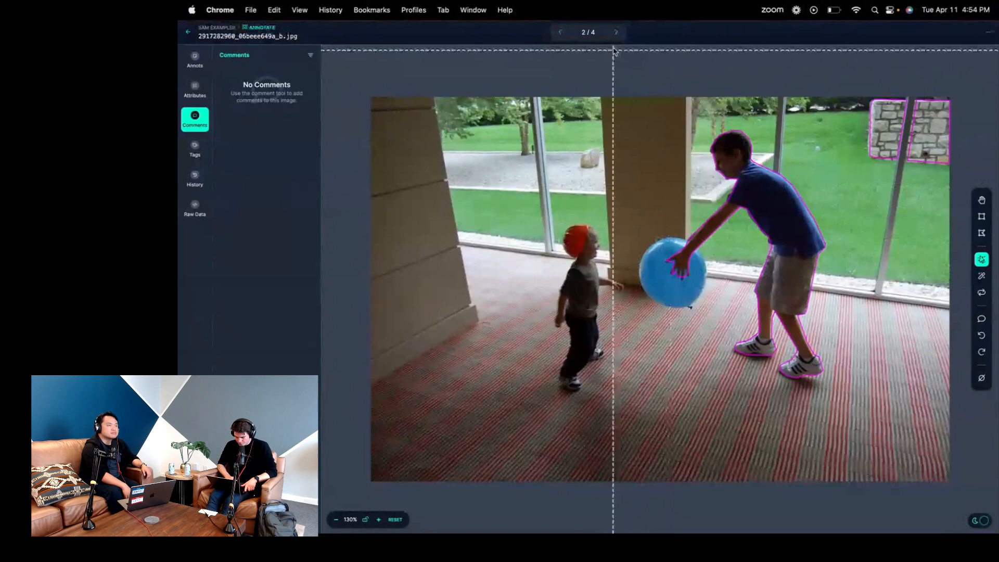
click(615, 31)
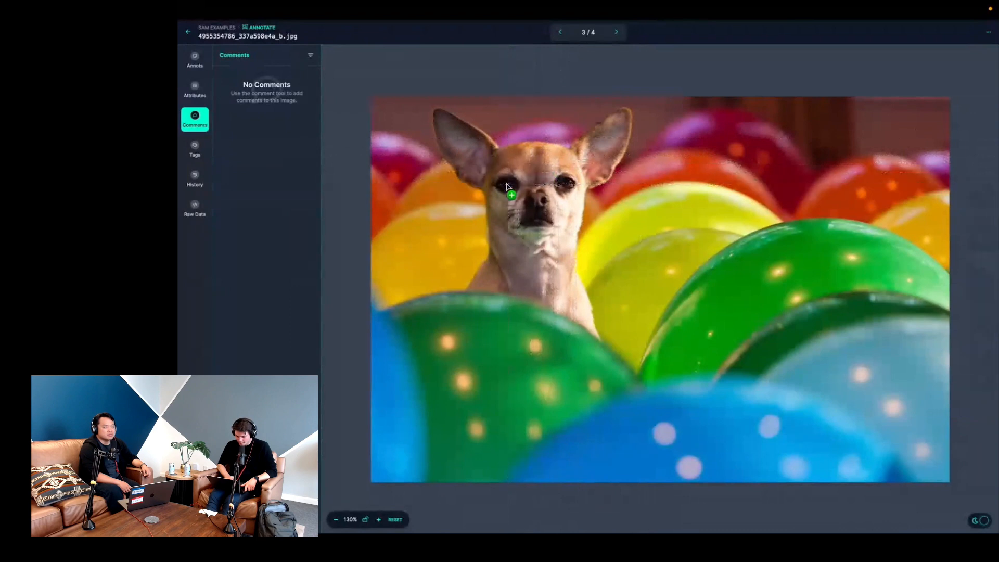
Step: Create a Smart Polygon mask narrowed to the chihuahua's two eyes and finish it
click(510, 196)
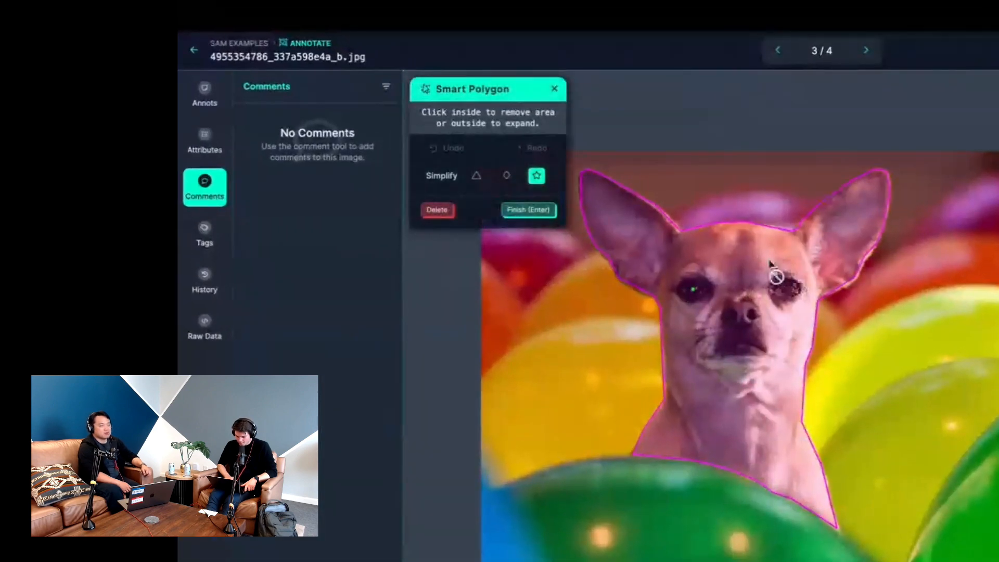
mouse_move(749, 259)
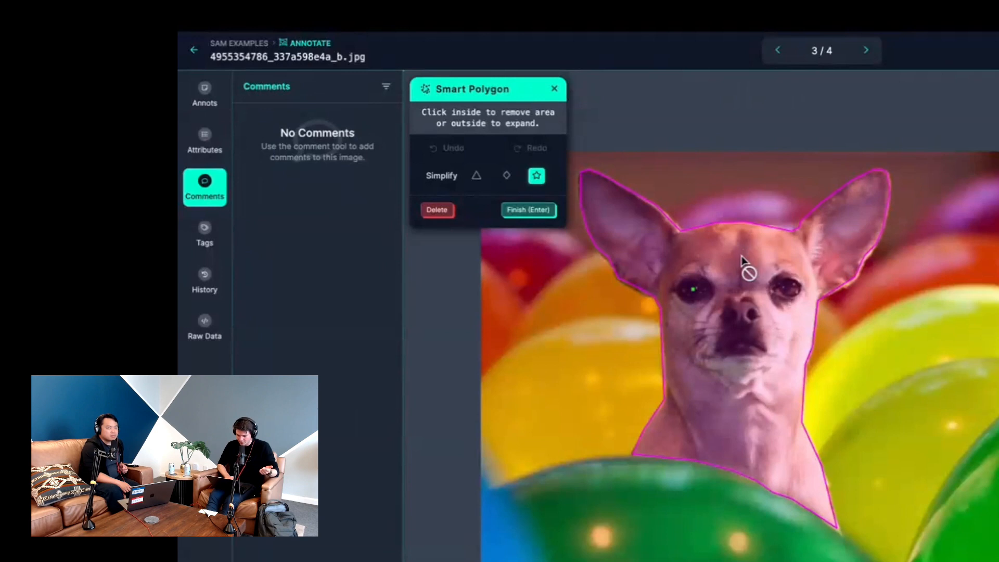
mouse_move(739, 281)
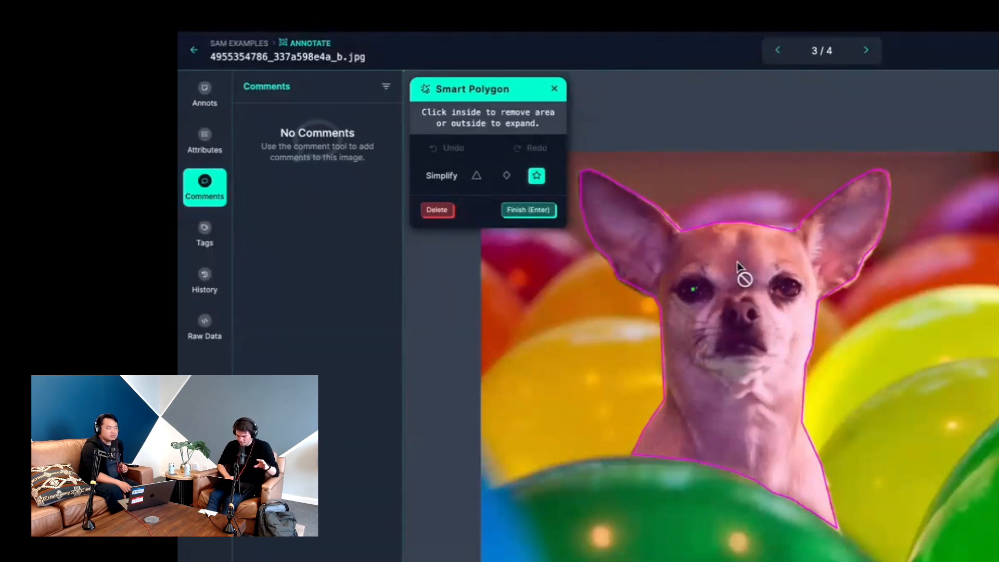
click(766, 284)
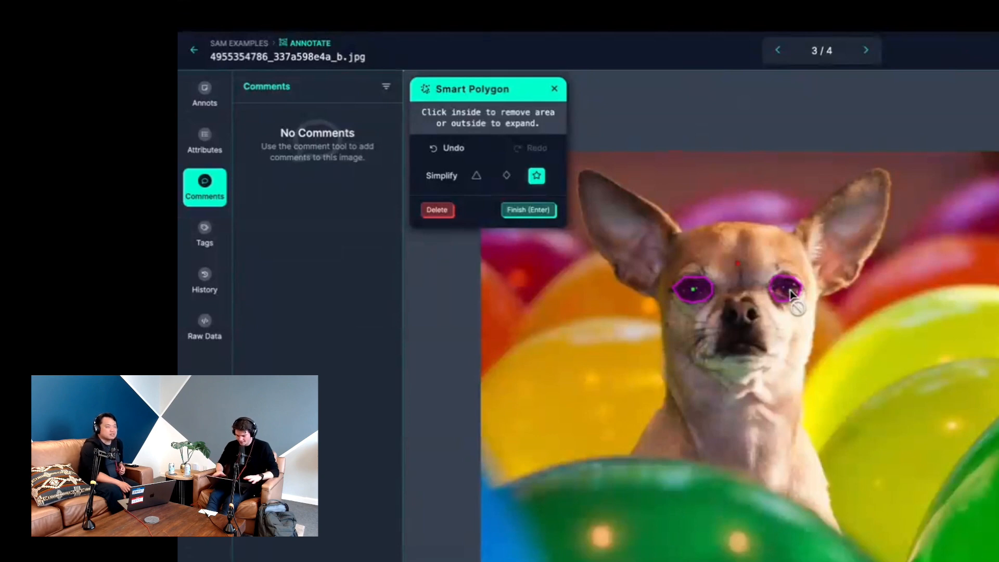
click(528, 211)
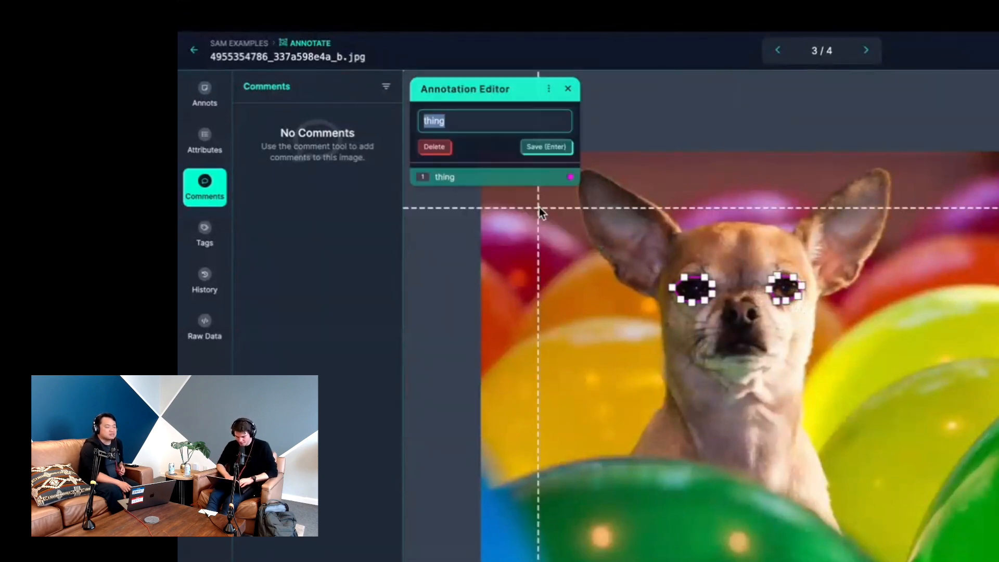
Step: Save the eyes mask, then mask and finish the chihuahua's right ear
click(545, 147)
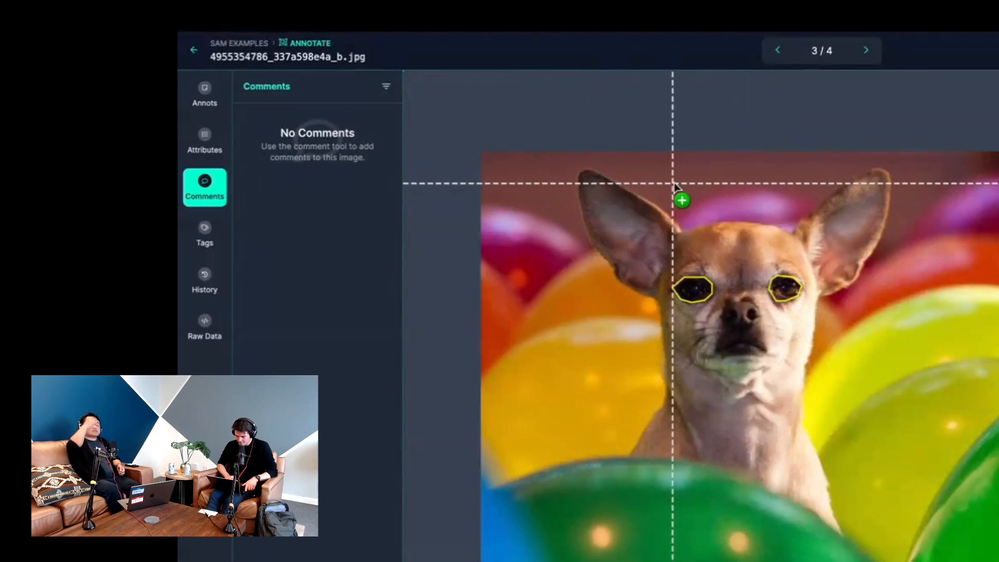
mouse_move(840, 229)
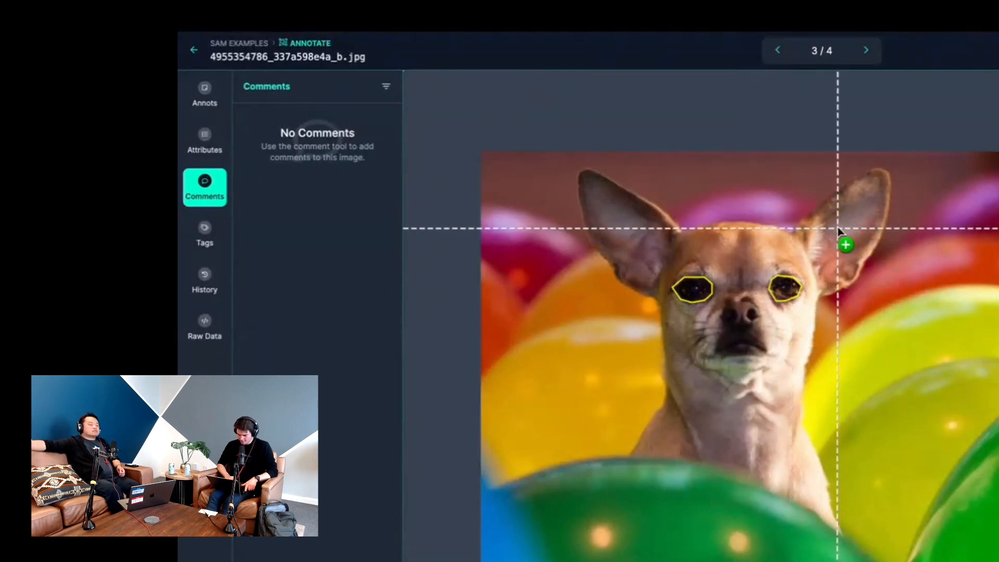
click(846, 245)
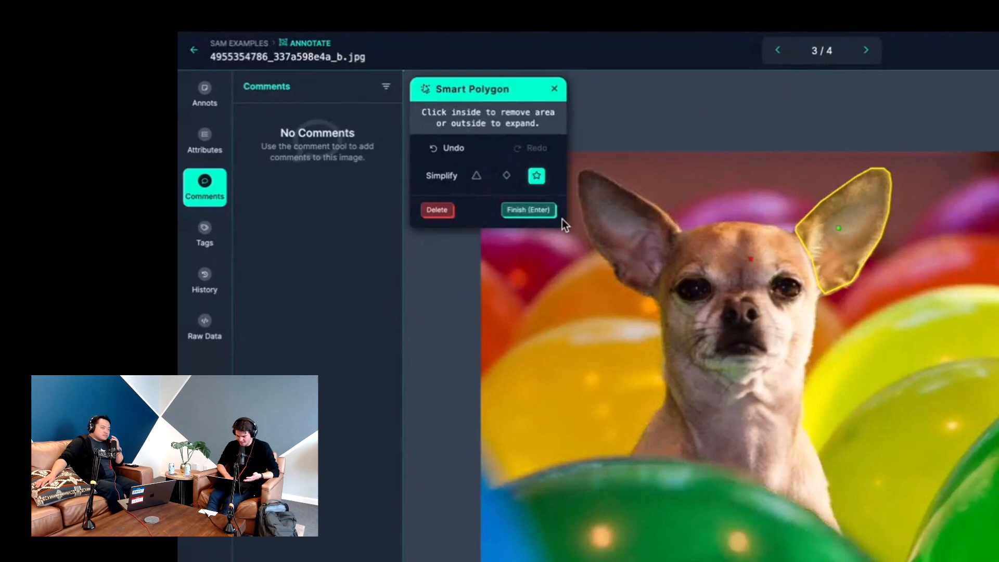
click(528, 210)
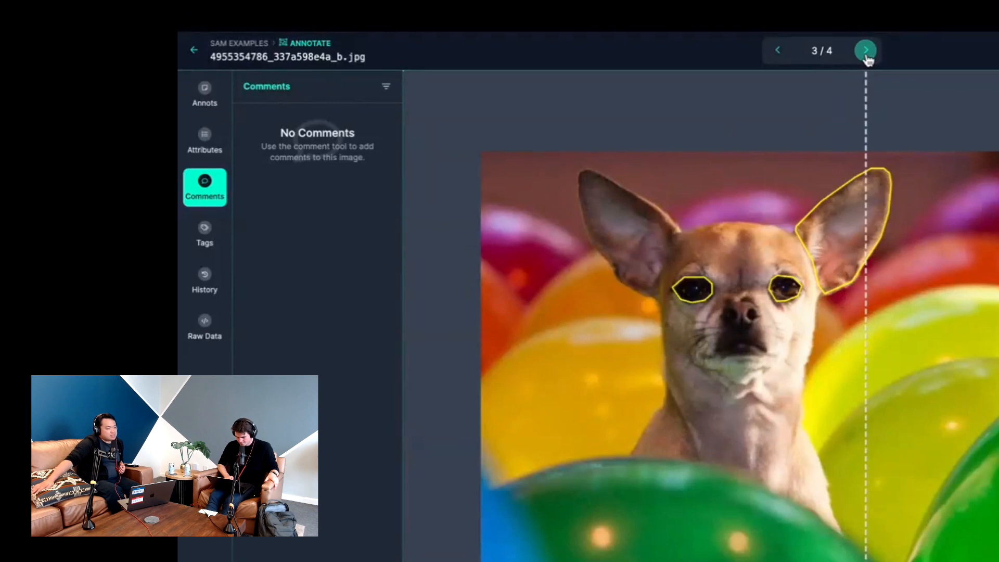
Step: Return to balloons: Job 2 and open the unannotated street photo with the blue balloon
click(866, 50)
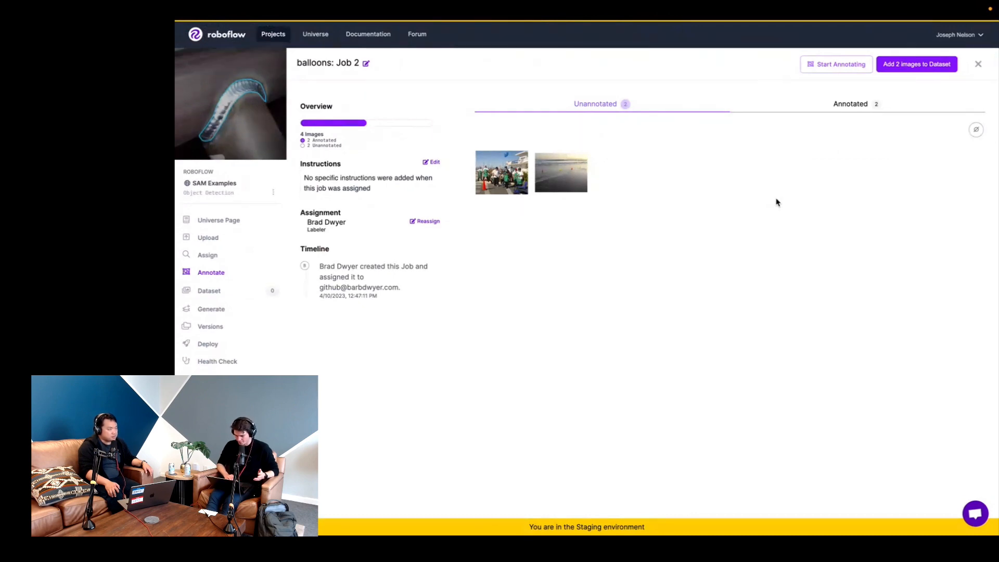
click(849, 104)
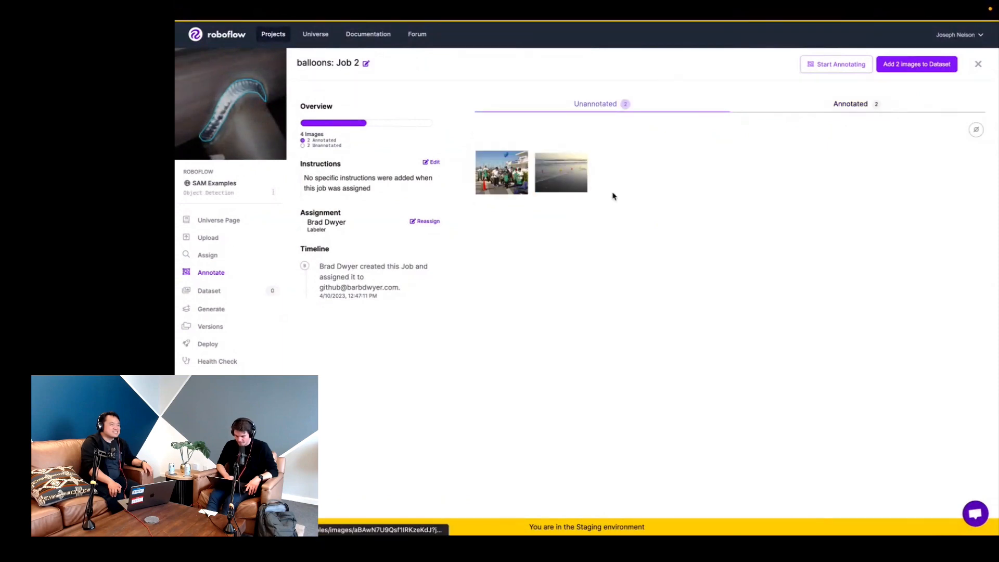
click(502, 173)
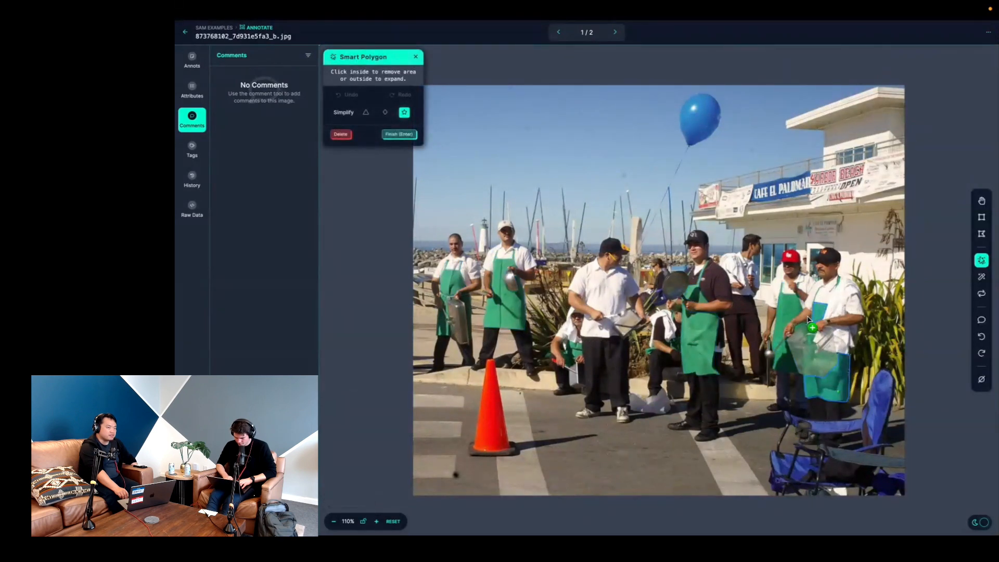
Step: Mask a worker's green apron with Smart Polygon and save the annotation
click(812, 328)
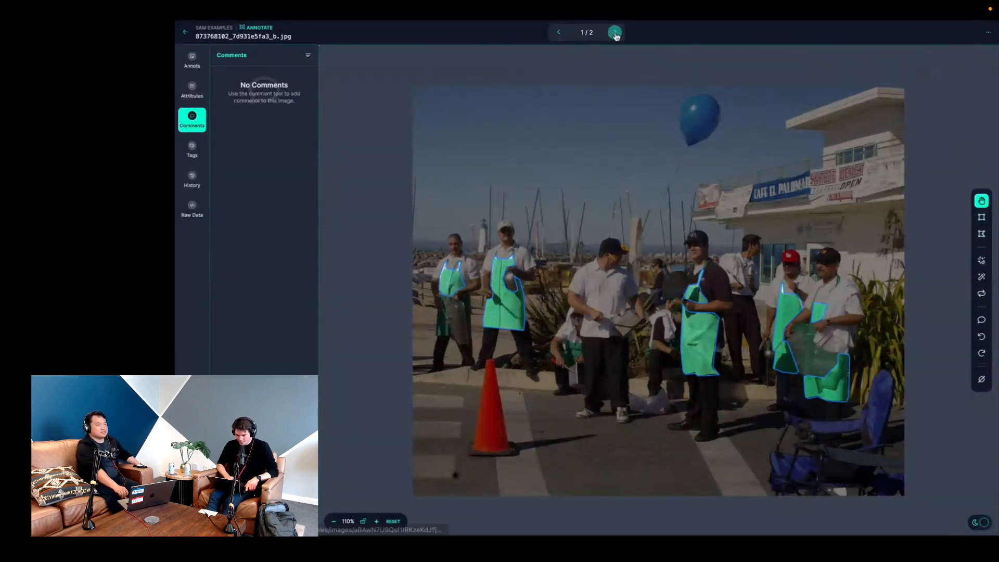
Step: Advance past the apron image back to the balloons: Job 2 overview
click(614, 32)
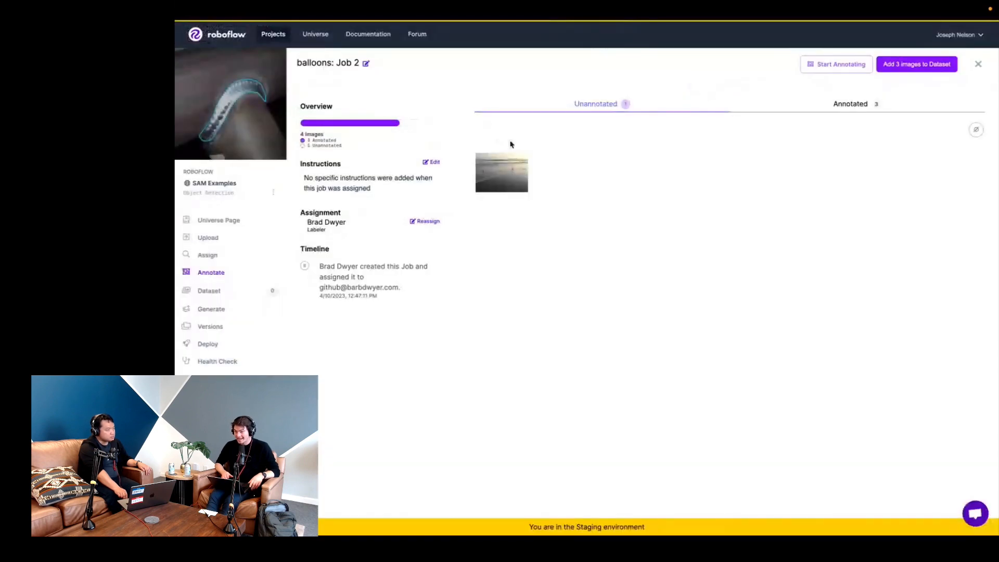
mouse_move(519, 151)
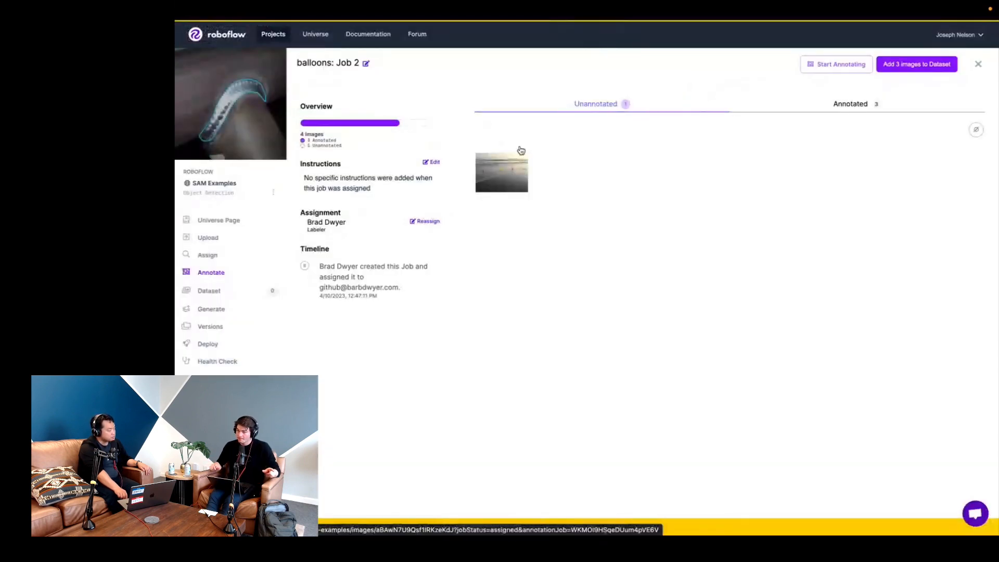